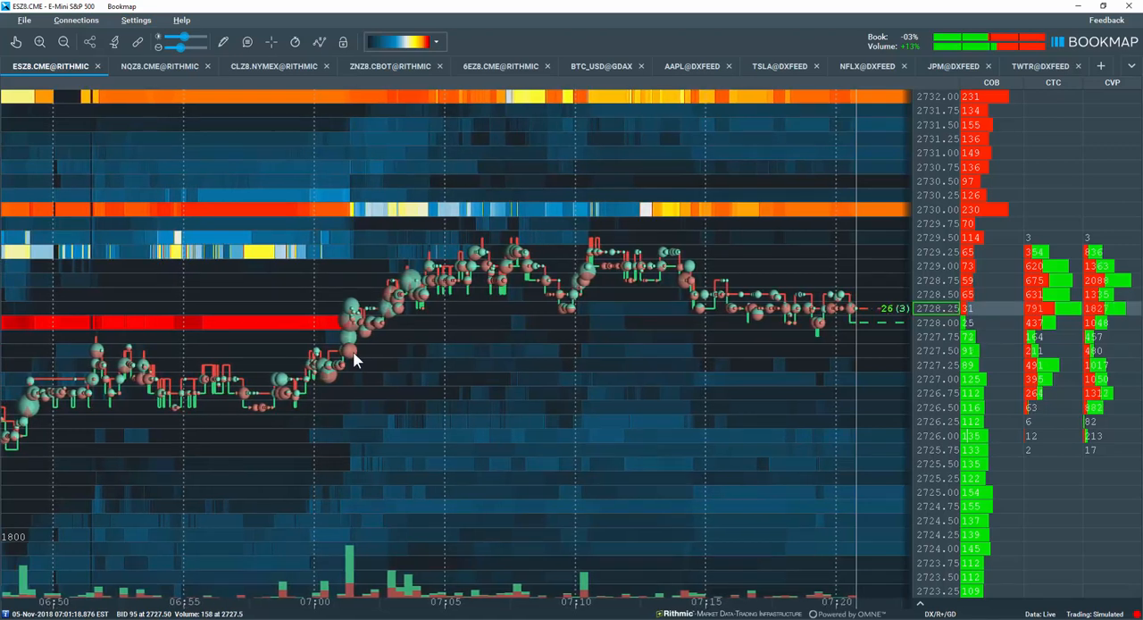
Step: Enable the Data Tips toggle so hovering over volume dots shows trade details
{"action": "left_click", "coordinate": [248, 41]}
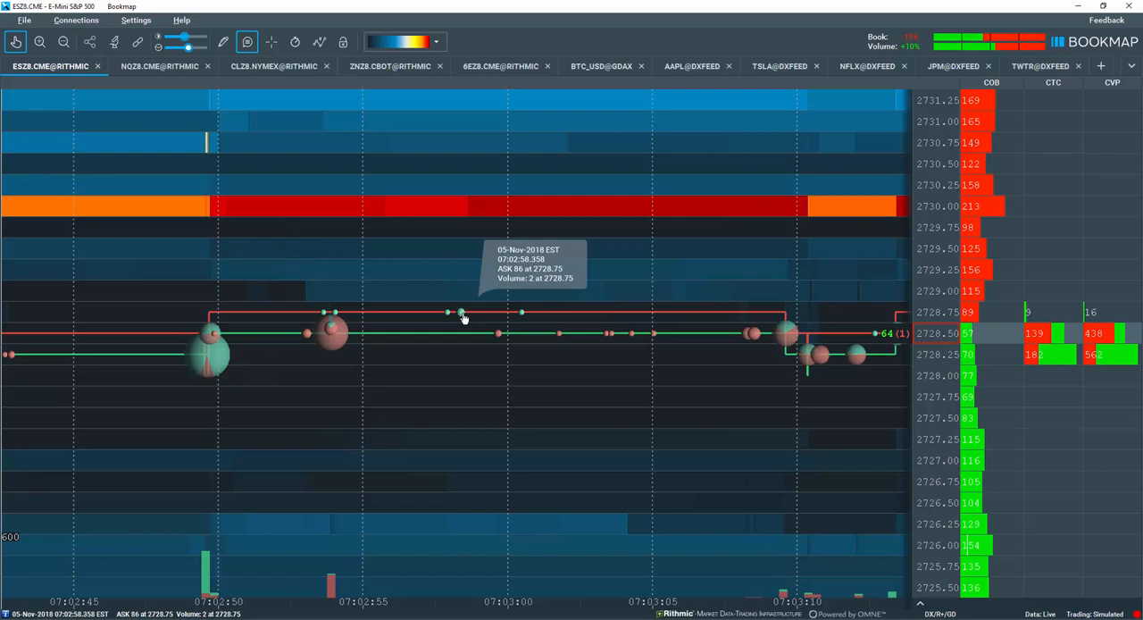
{"action": "mouse_move", "coordinate": [332, 347]}
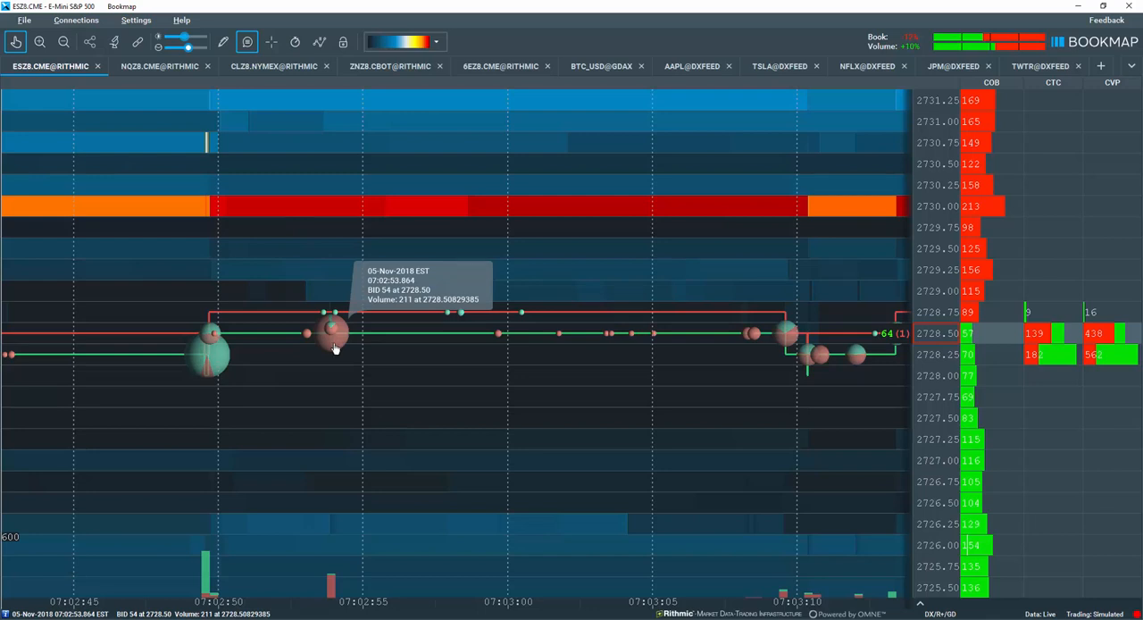
{"action": "mouse_move", "coordinate": [469, 311]}
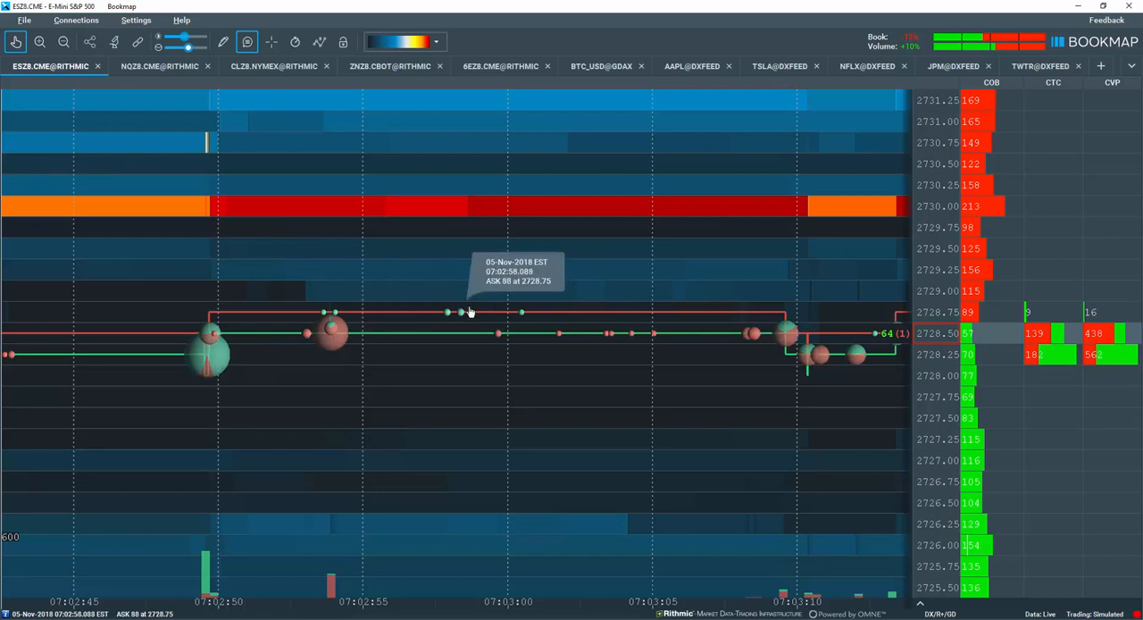
{"action": "mouse_move", "coordinate": [788, 343]}
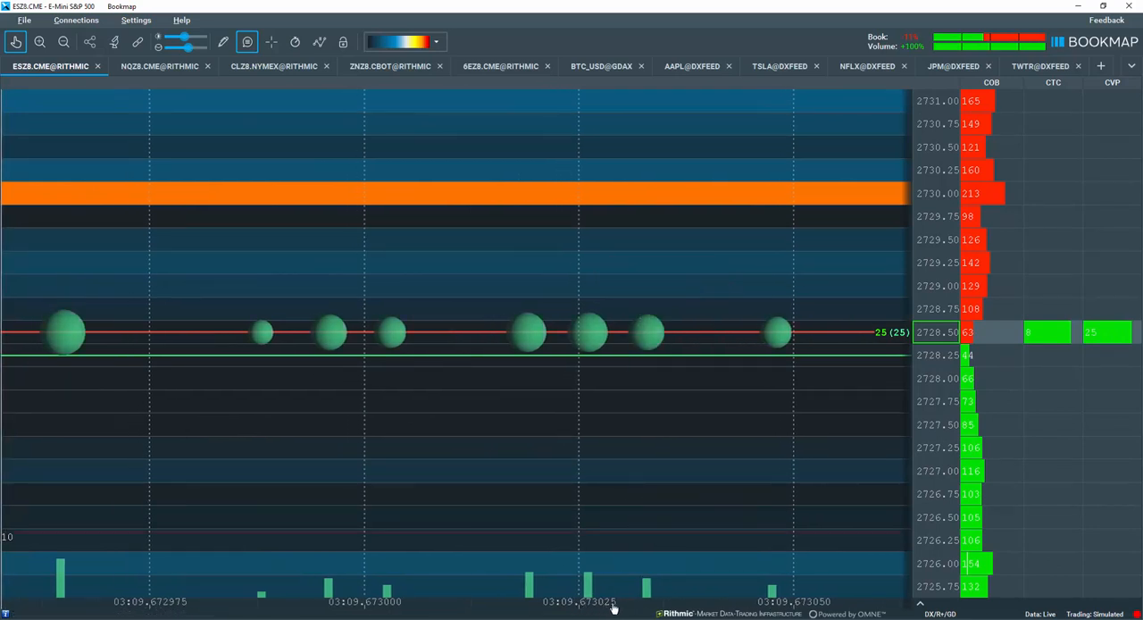
{"action": "mouse_move", "coordinate": [612, 339]}
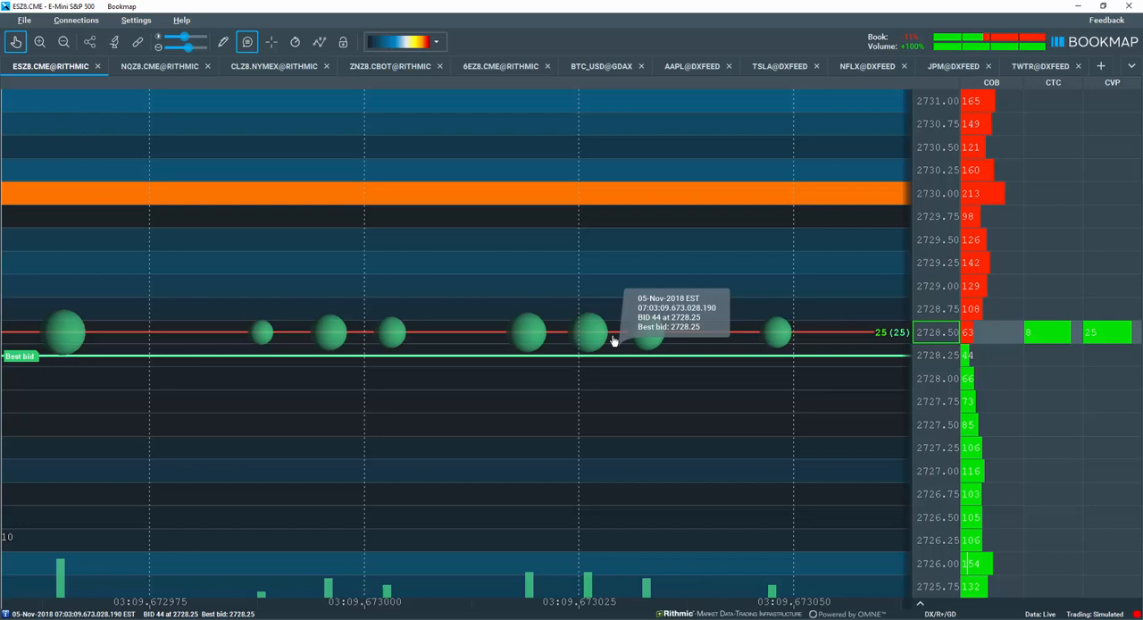
{"action": "mouse_move", "coordinate": [1030, 96]}
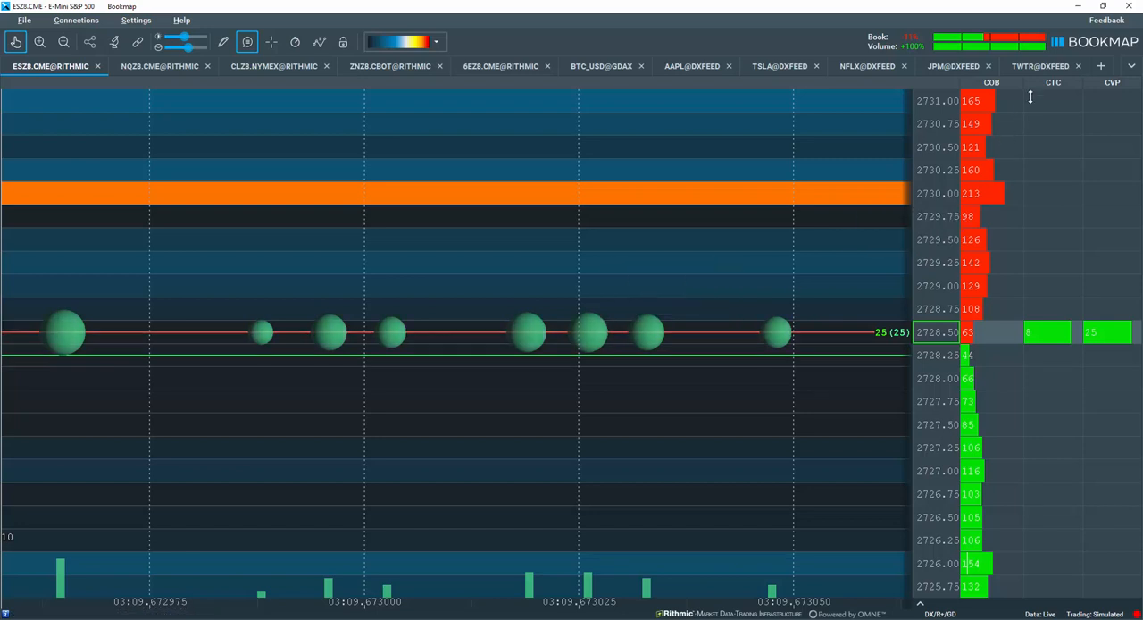
{"action": "mouse_move", "coordinate": [1038, 333]}
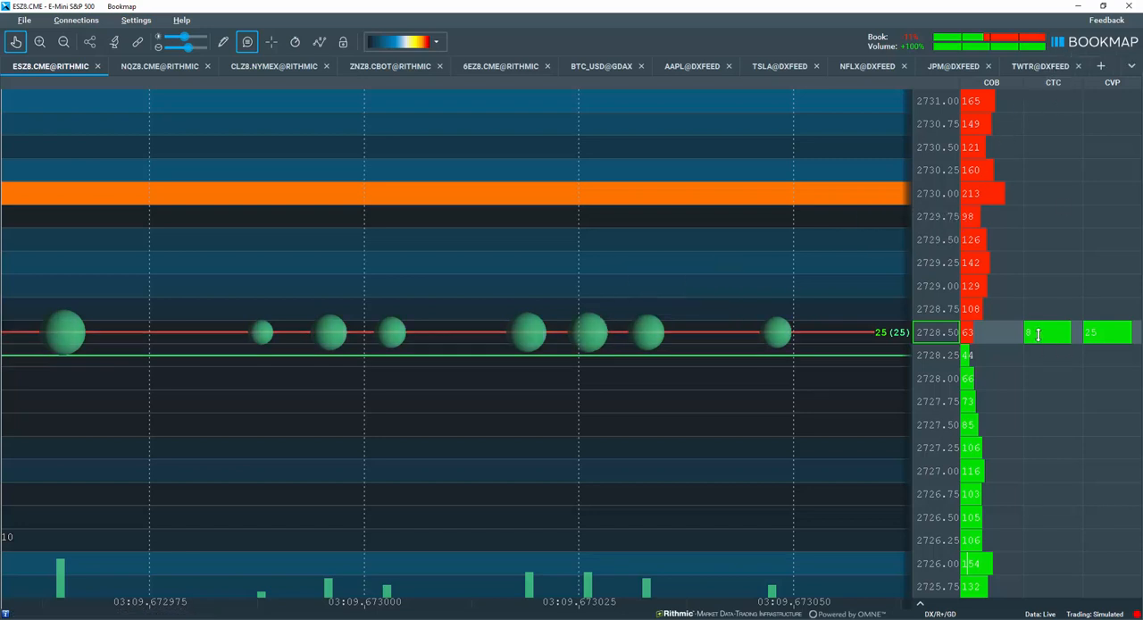
{"action": "mouse_move", "coordinate": [647, 333]}
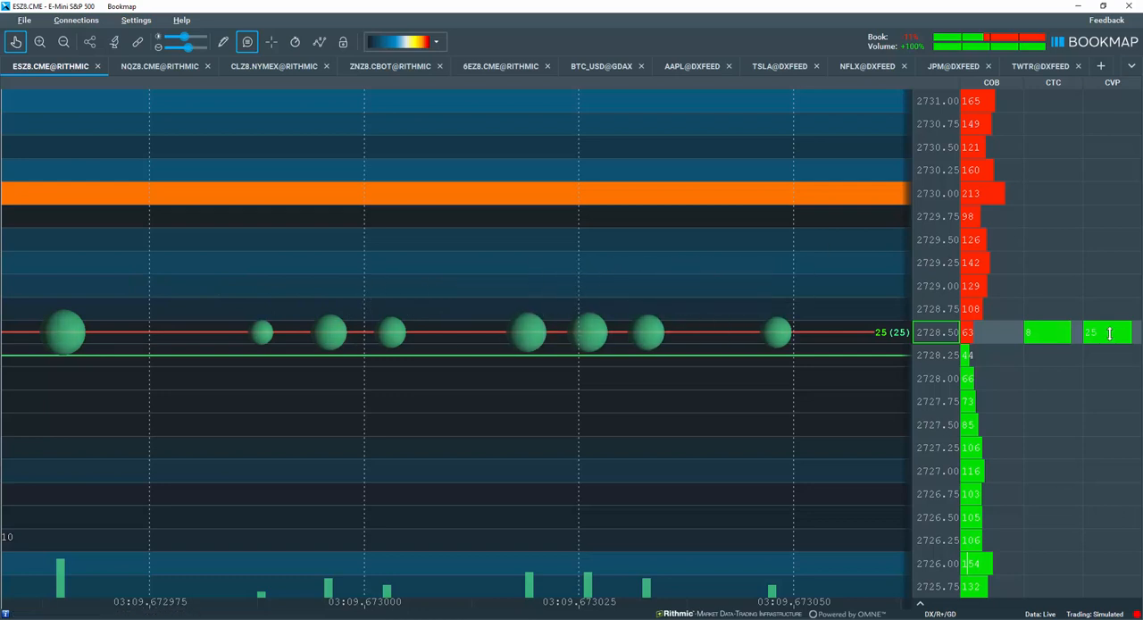
{"action": "mouse_move", "coordinate": [687, 286]}
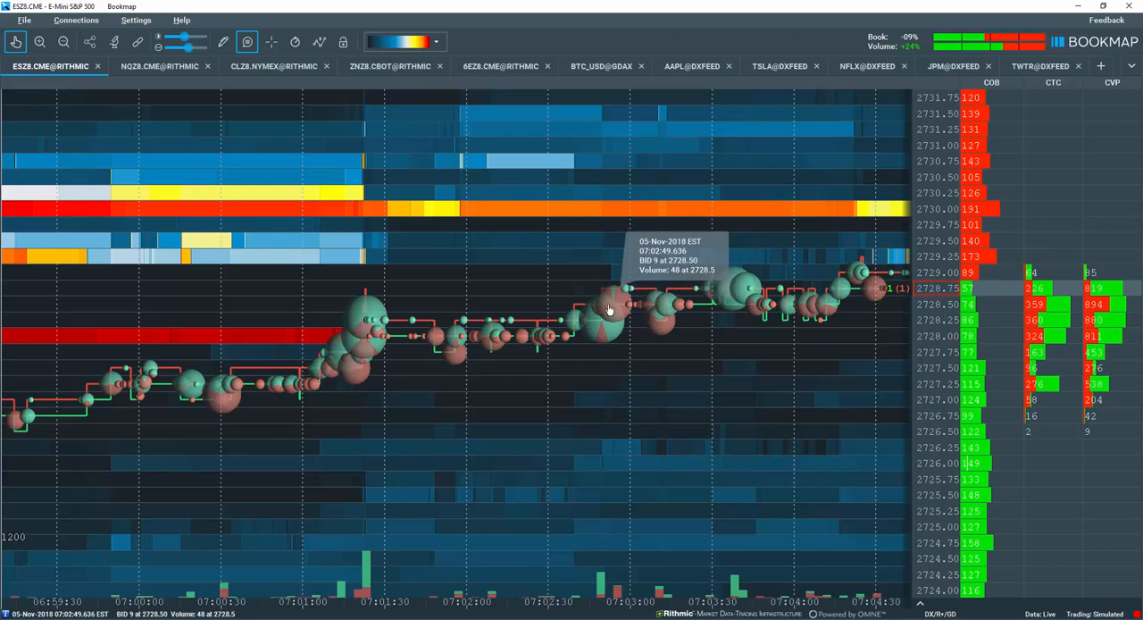
Step: Bring up the chart context menu with volume dots, alerts, colours and components
{"action": "right_click", "coordinate": [608, 308]}
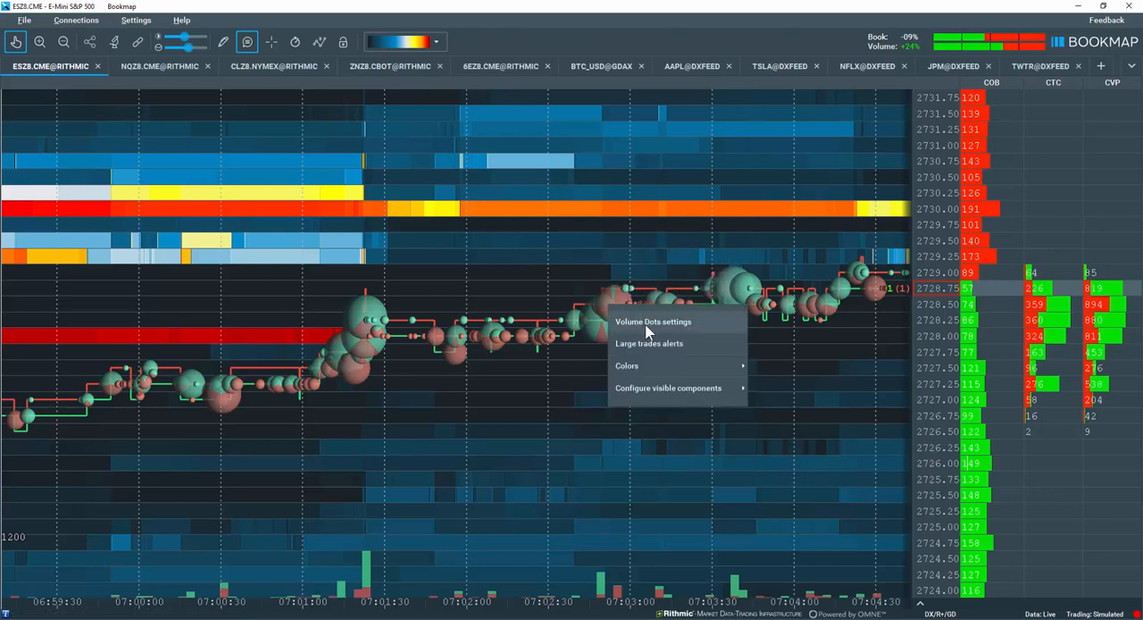
Step: Open Volume Dots settings and test transparency, raising it then returning to medium
{"action": "left_click", "coordinate": [653, 321]}
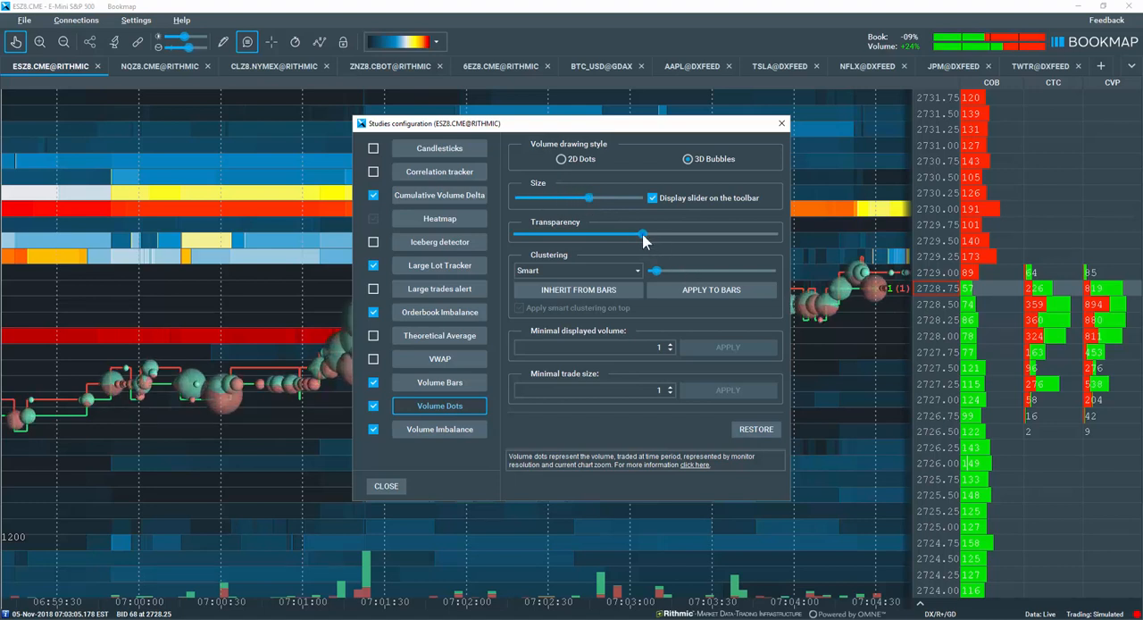
{"action": "left_click_drag", "start_coordinate": [643, 234], "coordinate": [763, 234]}
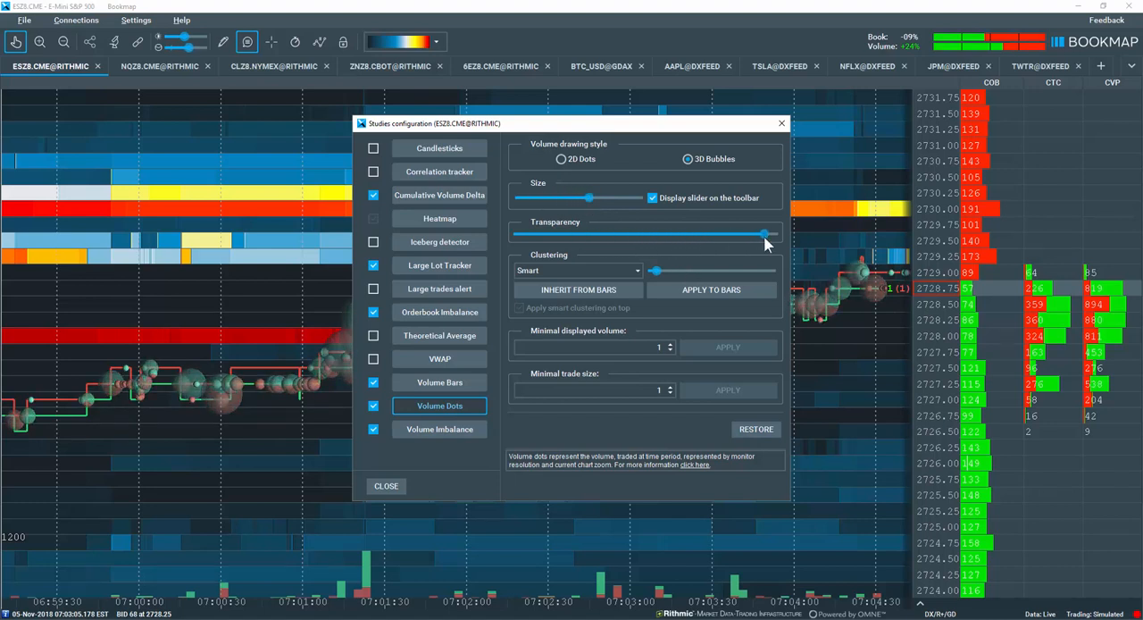
{"action": "left_click_drag", "start_coordinate": [763, 234], "coordinate": [634, 234]}
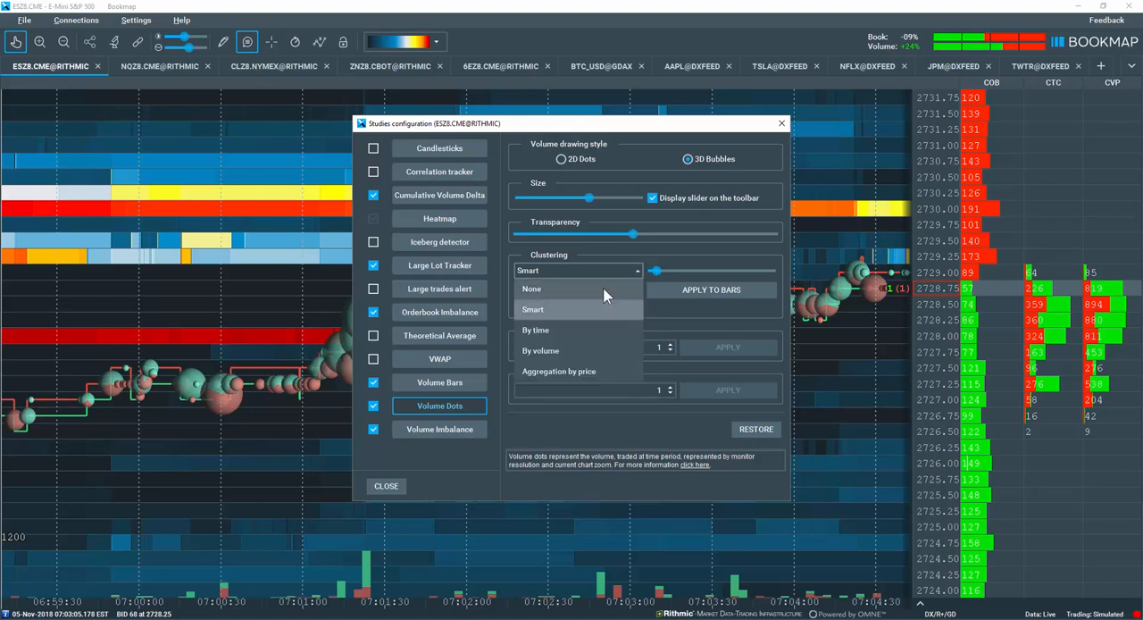
Step: Try None, Smart and By time clustering, then cluster volume dots By volume at 50
{"action": "left_click", "coordinate": [532, 289]}
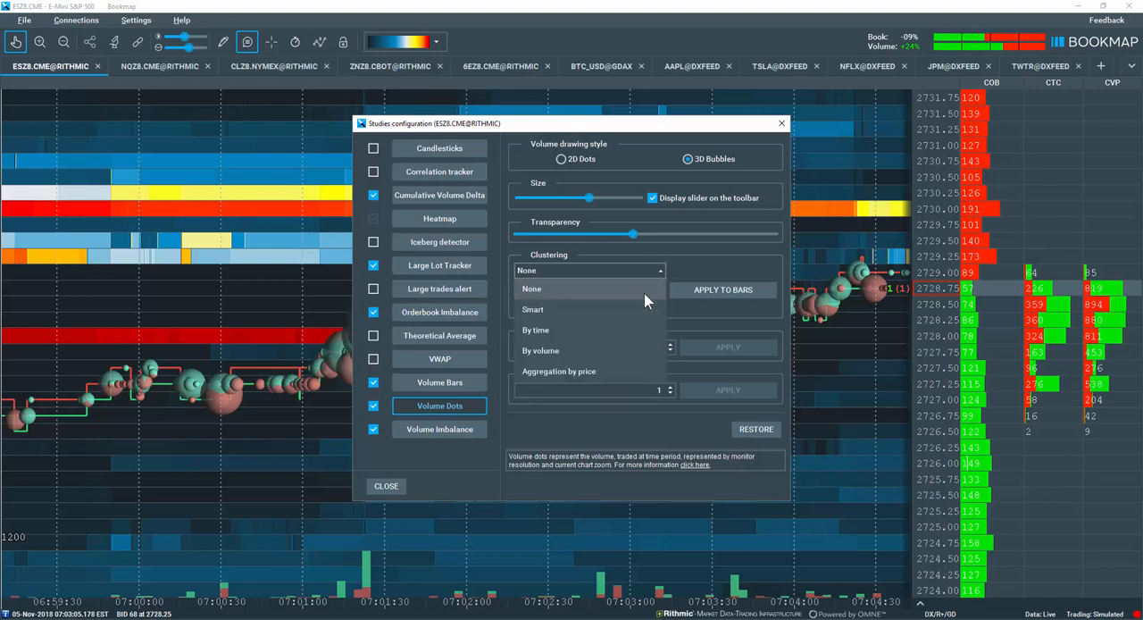
{"action": "left_click", "coordinate": [532, 308]}
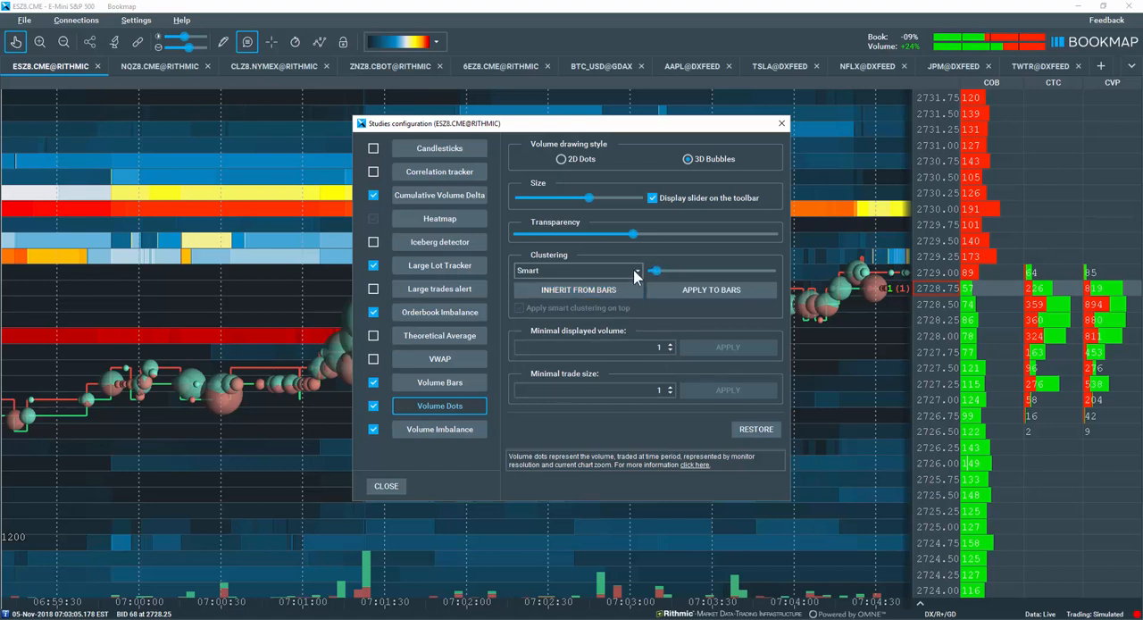
{"action": "left_click_drag", "start_coordinate": [654, 271], "coordinate": [714, 271]}
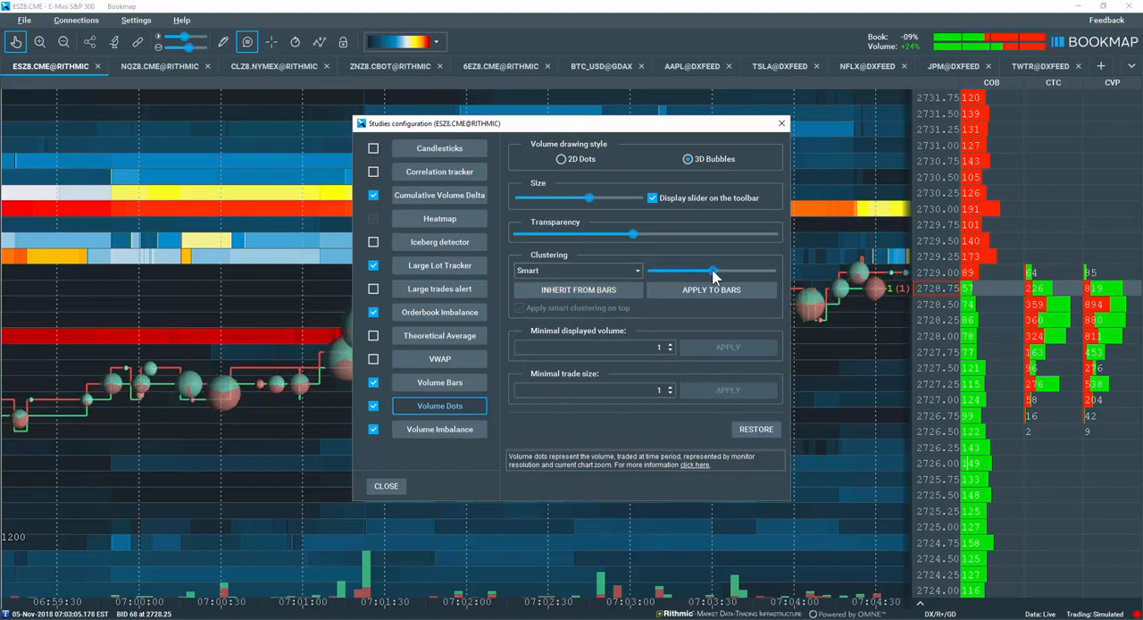
{"action": "left_click_drag", "start_coordinate": [712, 271], "coordinate": [652, 271]}
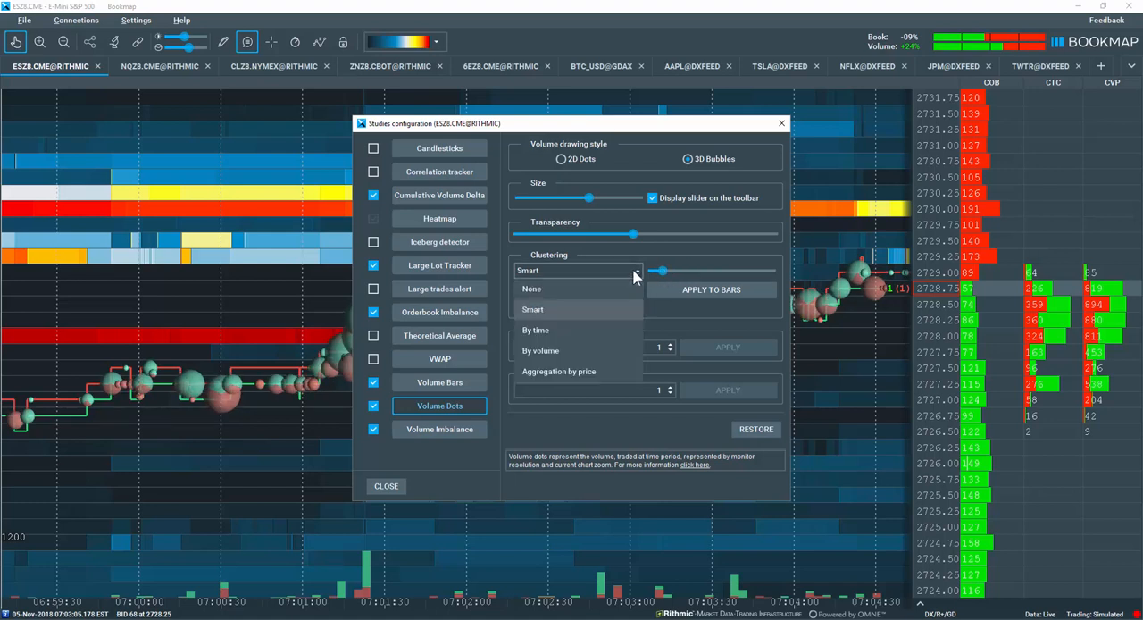
{"action": "mouse_move", "coordinate": [560, 330]}
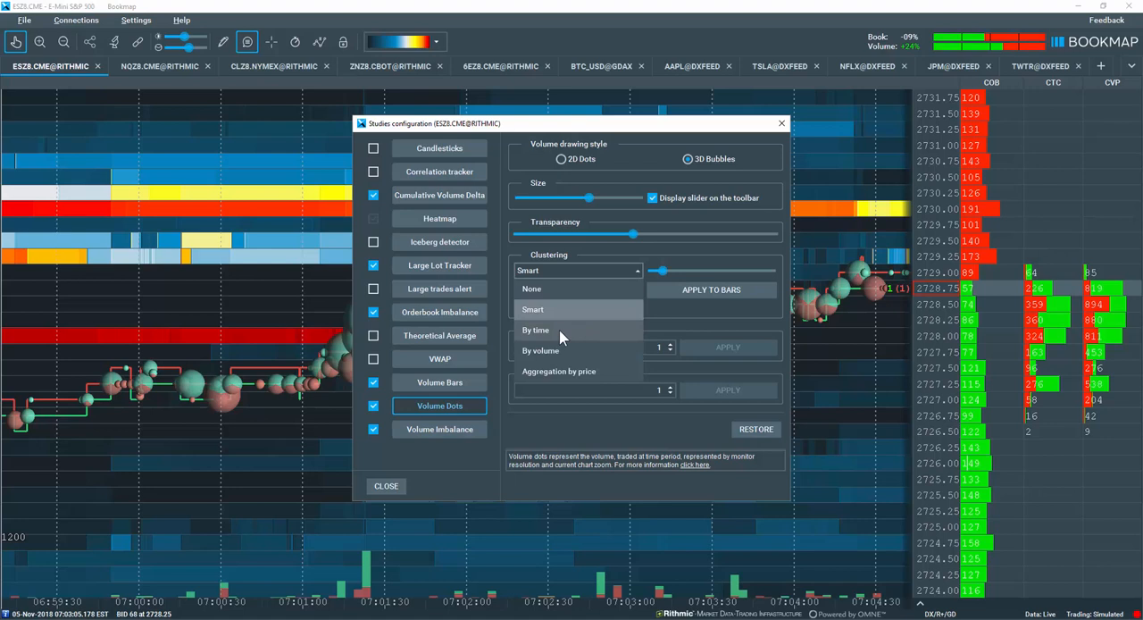
{"action": "left_click", "coordinate": [536, 329]}
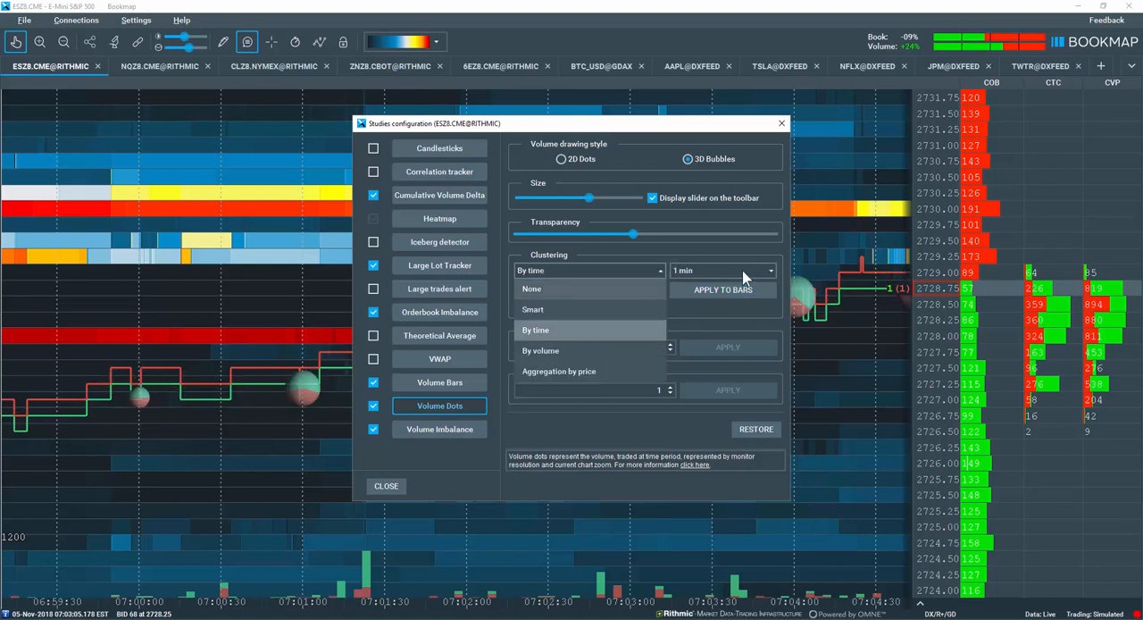
{"action": "left_click", "coordinate": [721, 270]}
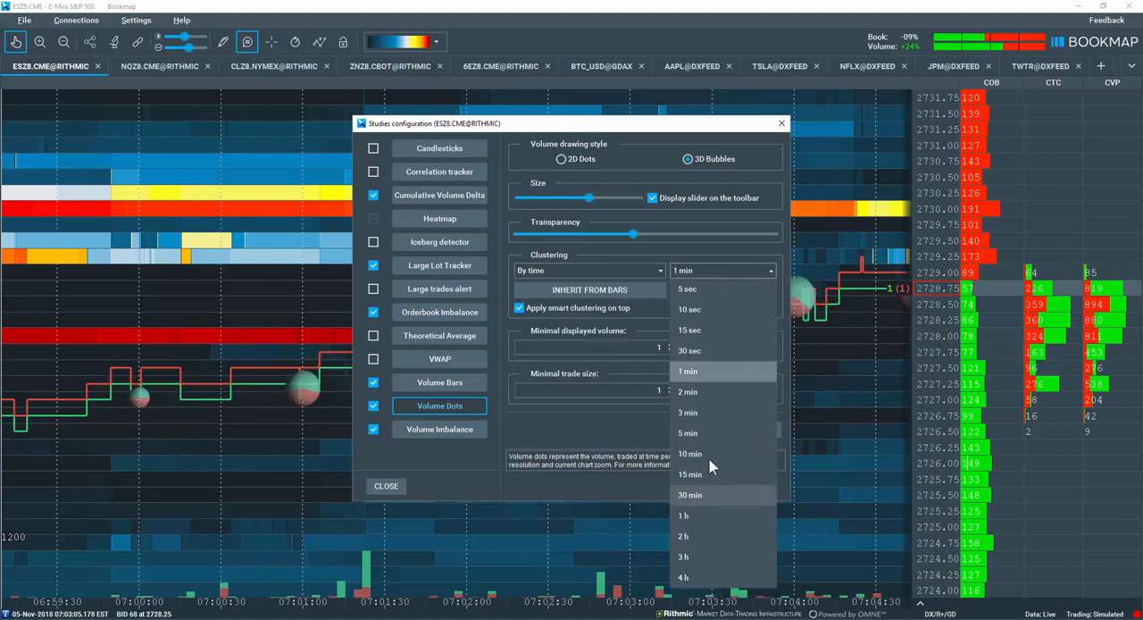
{"action": "left_click", "coordinate": [588, 270]}
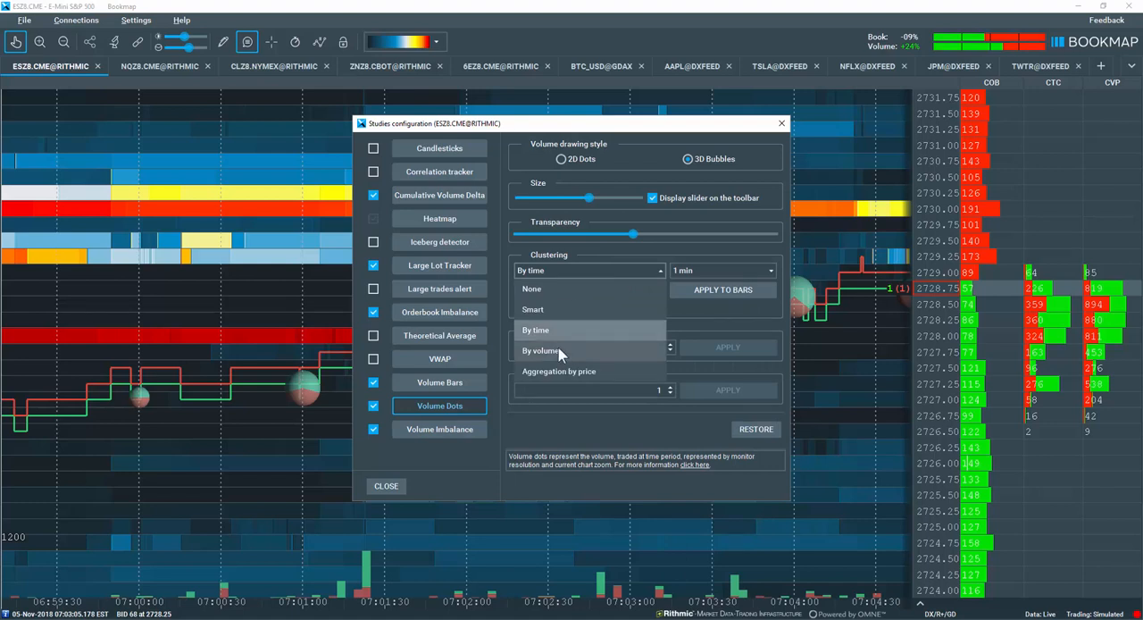
{"action": "left_click", "coordinate": [543, 350]}
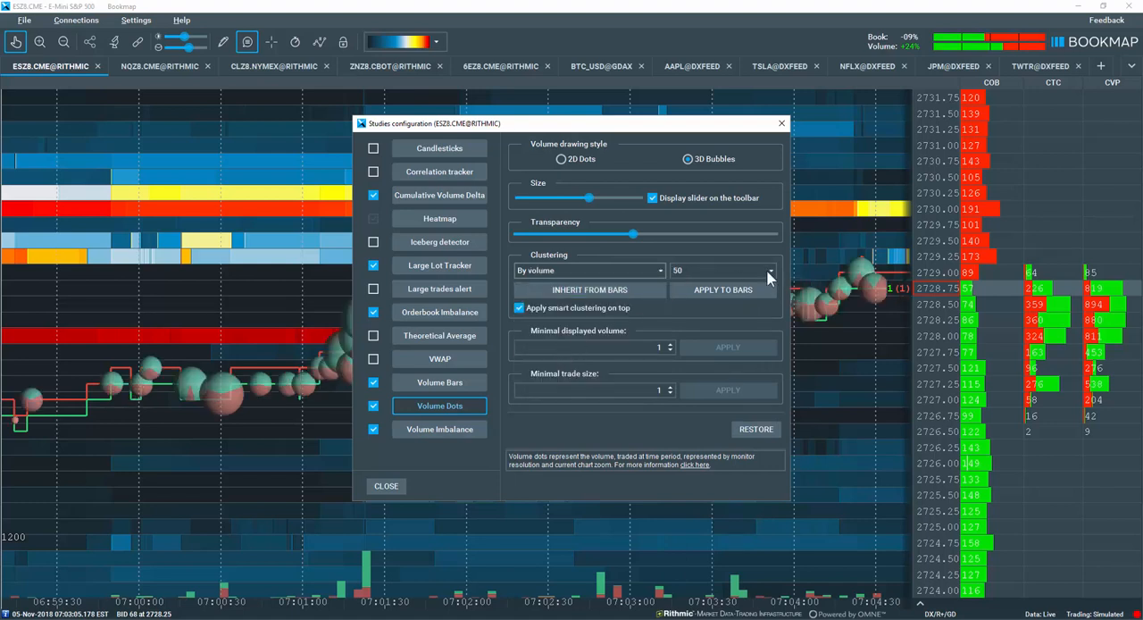
{"action": "left_click", "coordinate": [769, 270]}
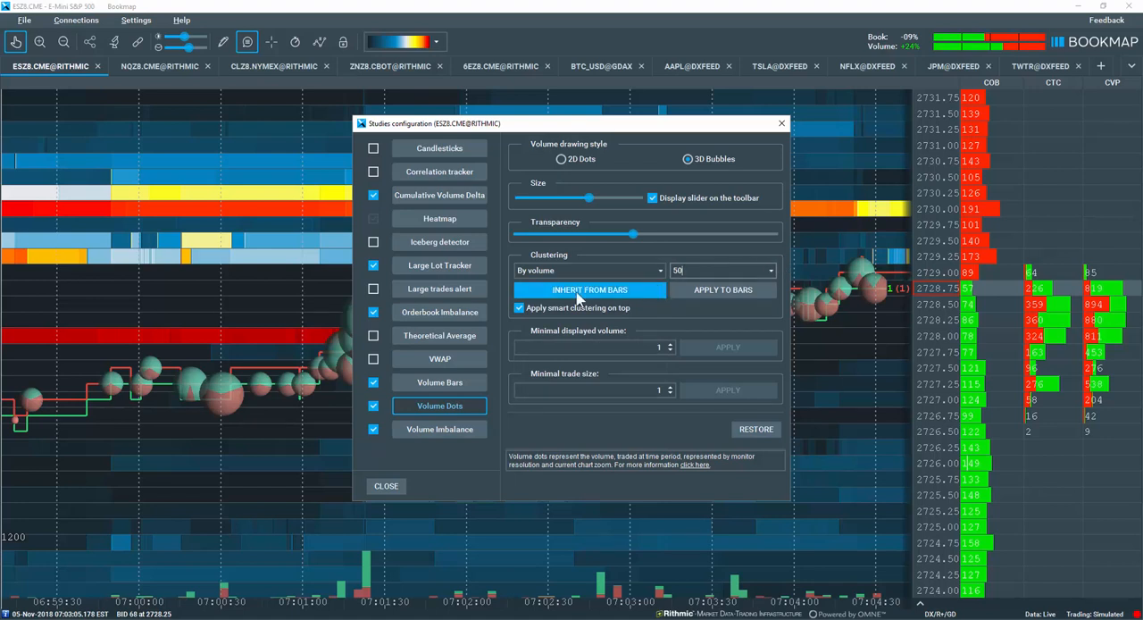
{"action": "mouse_move", "coordinate": [675, 295]}
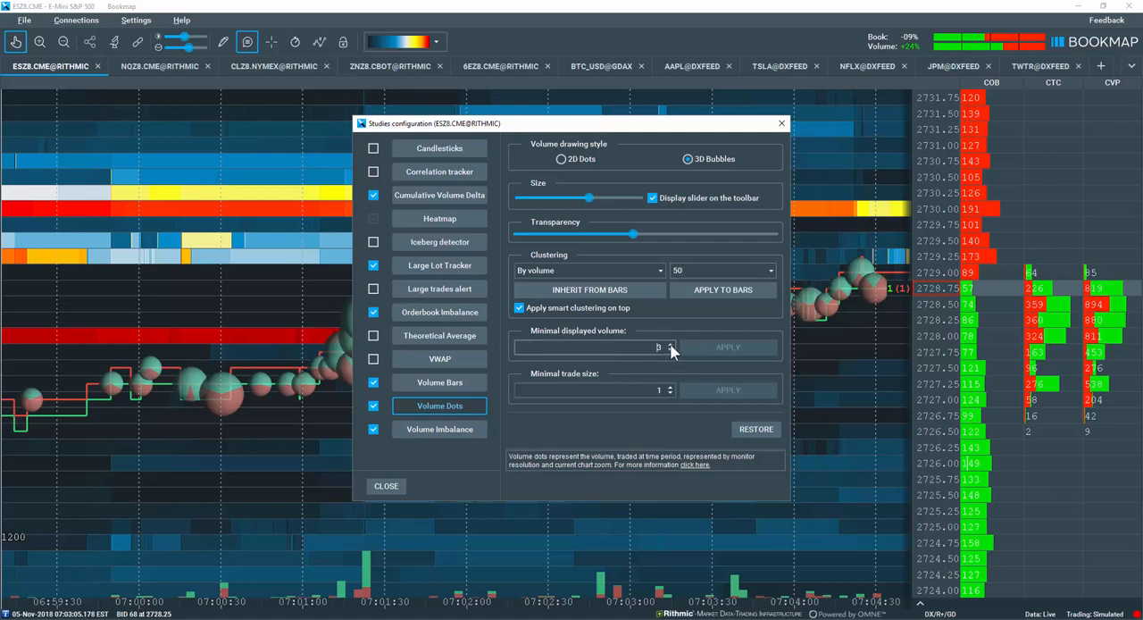
Step: Set minimal displayed volume to 9 and minimal trade size to 3, then open Help
{"action": "type", "text": "5"}
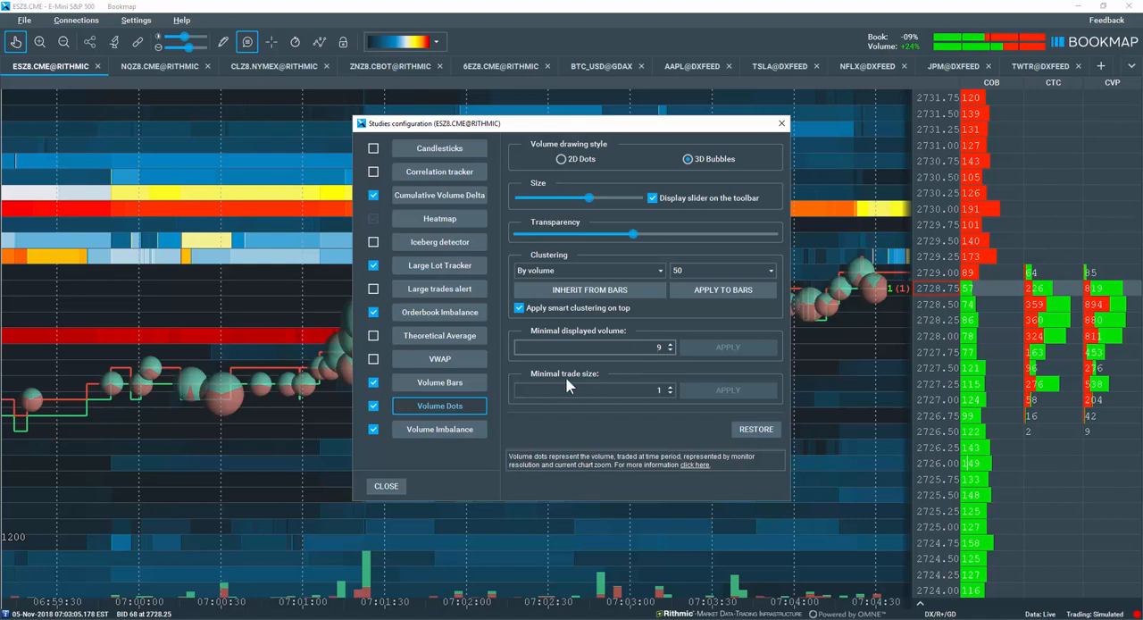
{"action": "left_click", "coordinate": [668, 386]}
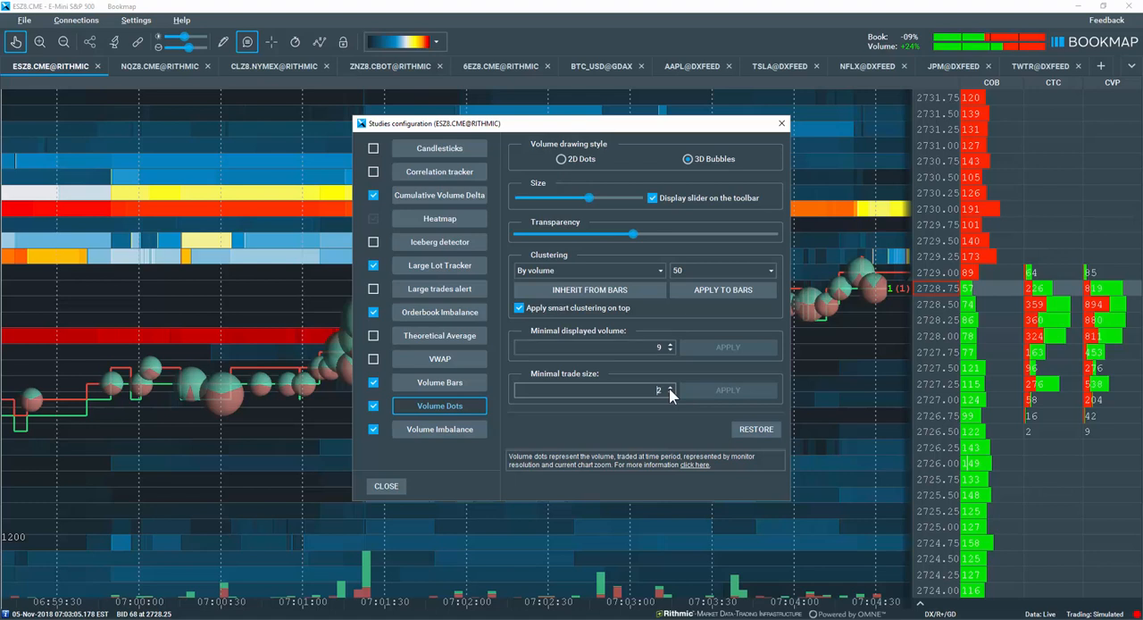
{"action": "left_click", "coordinate": [668, 385]}
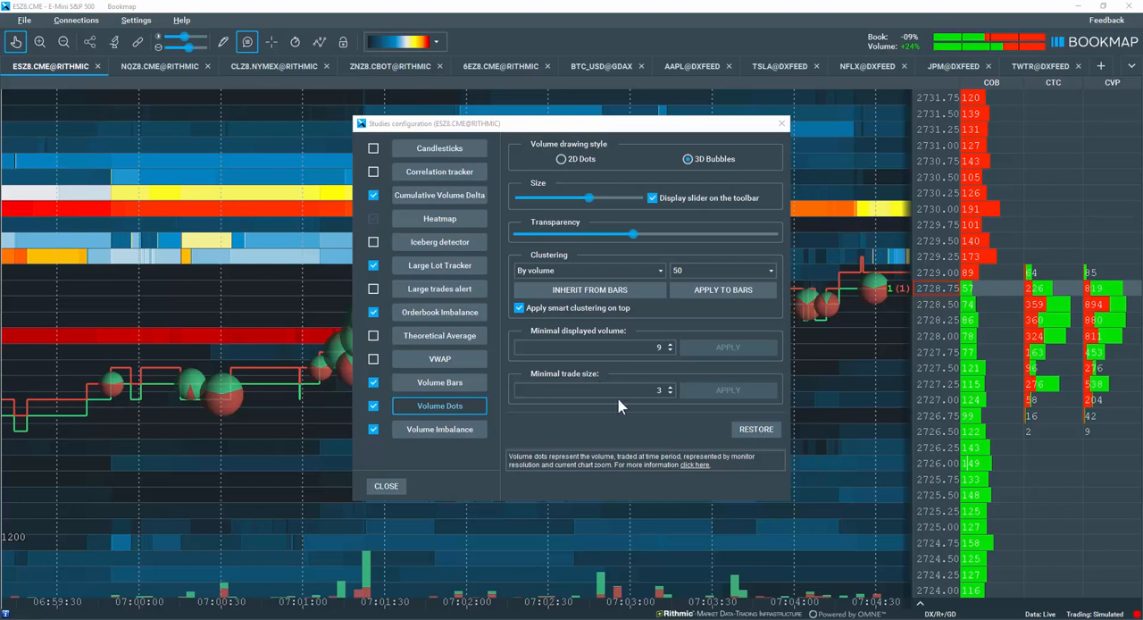
{"action": "left_click", "coordinate": [181, 19]}
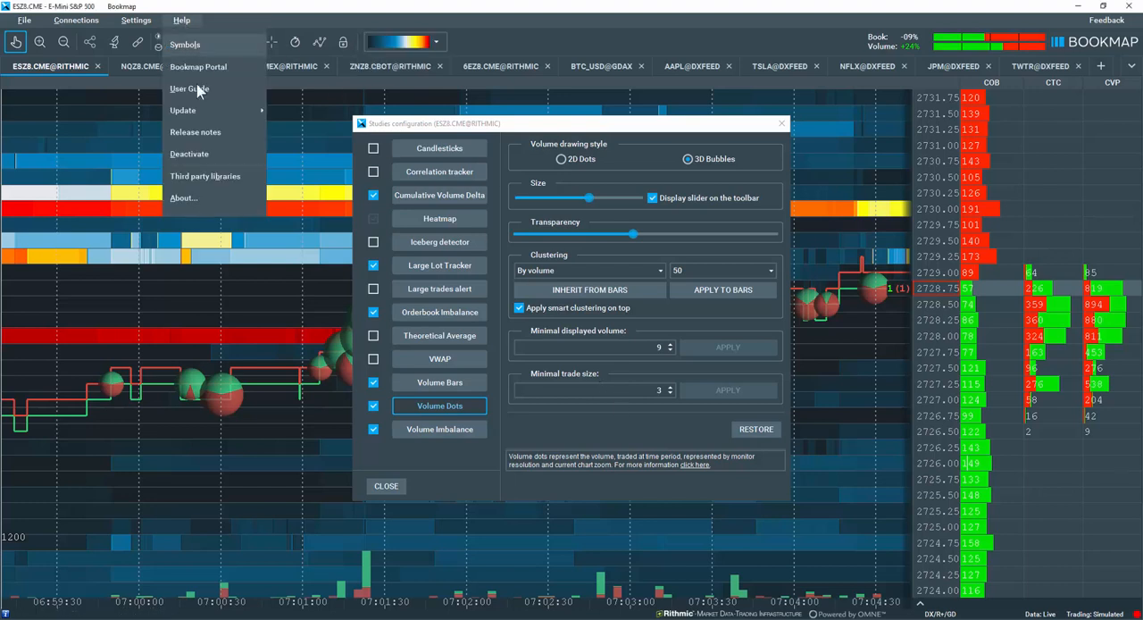
{"action": "mouse_move", "coordinate": [188, 89]}
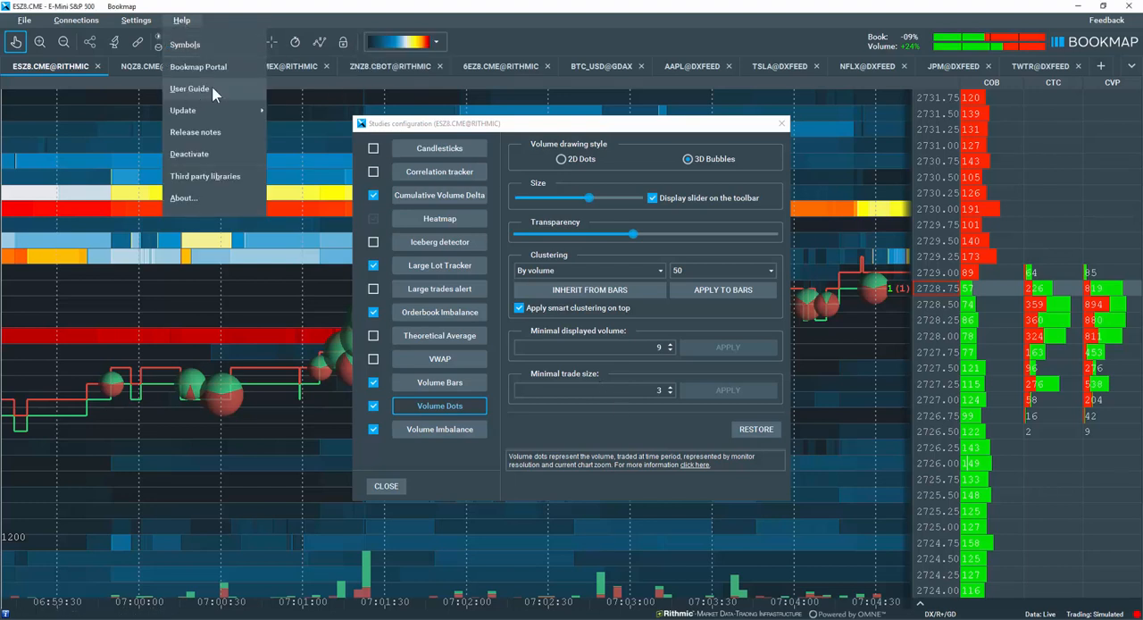